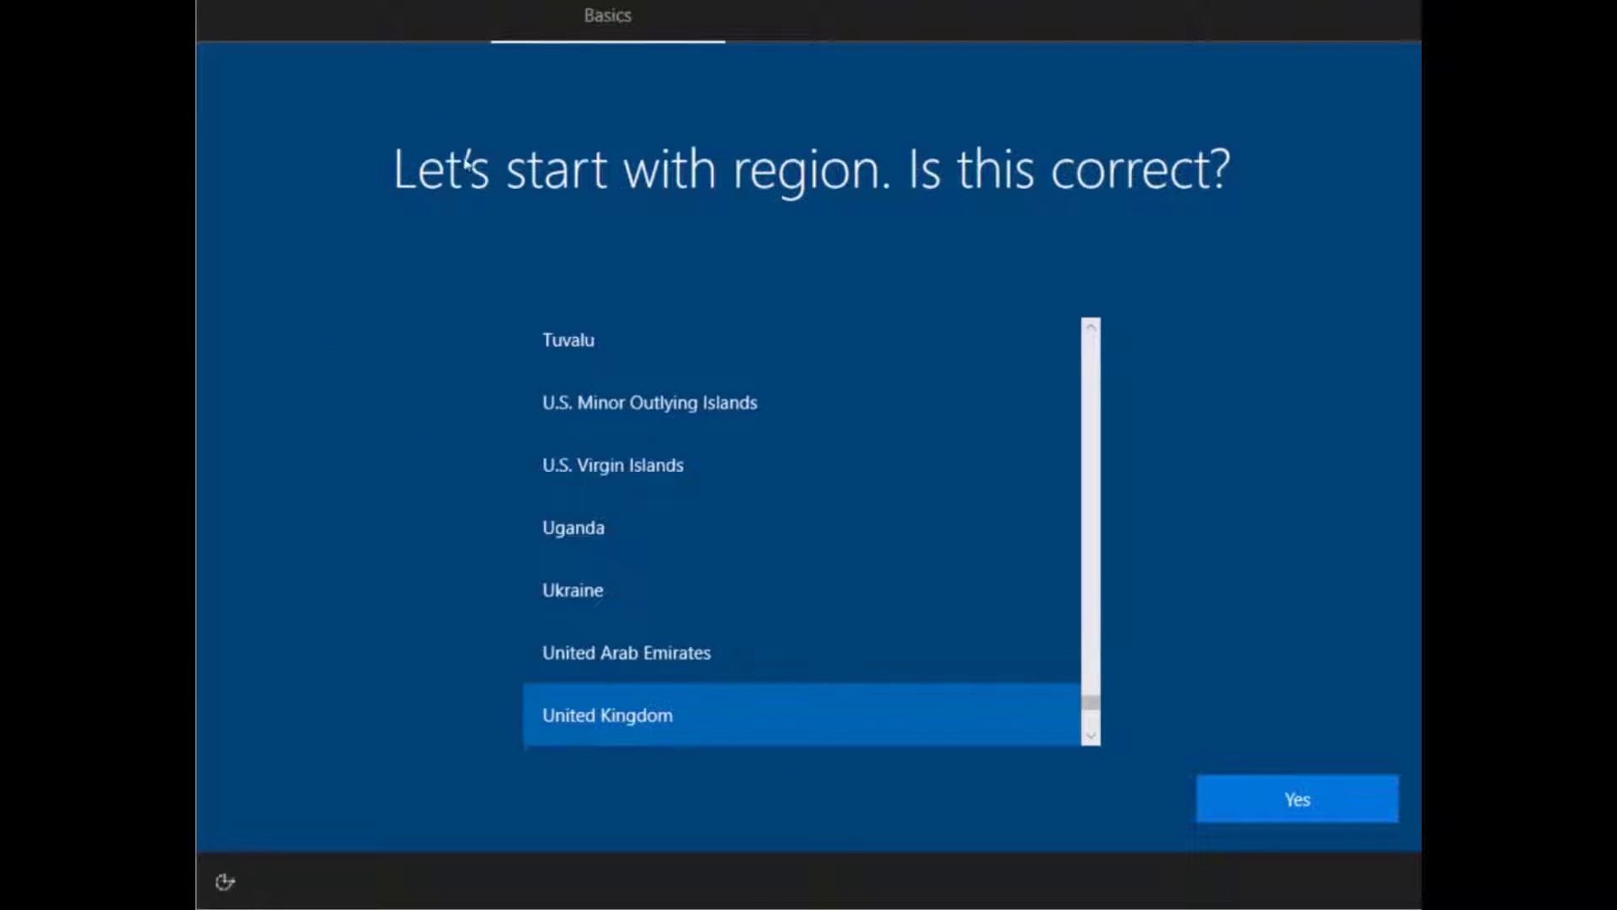
pyautogui.moveTo(602, 113)
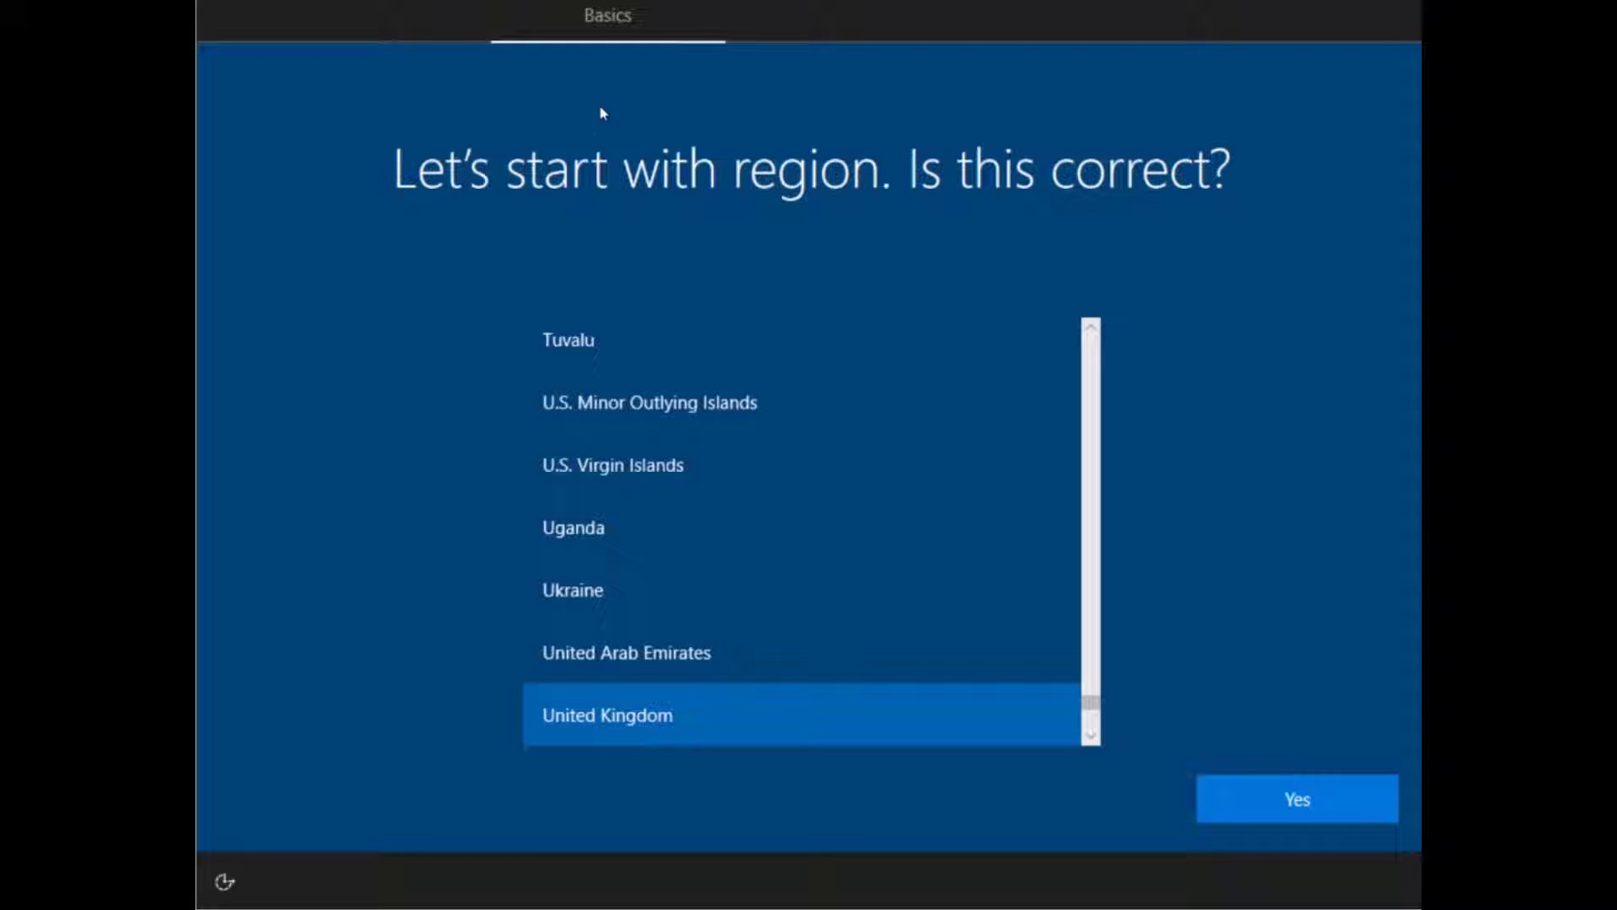